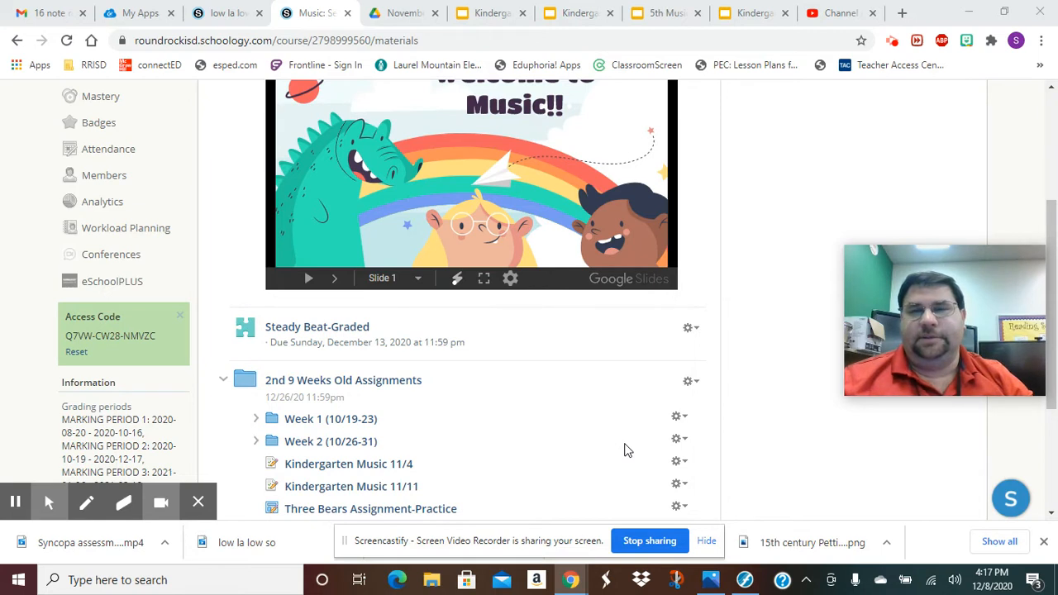
pyautogui.moveTo(318, 328)
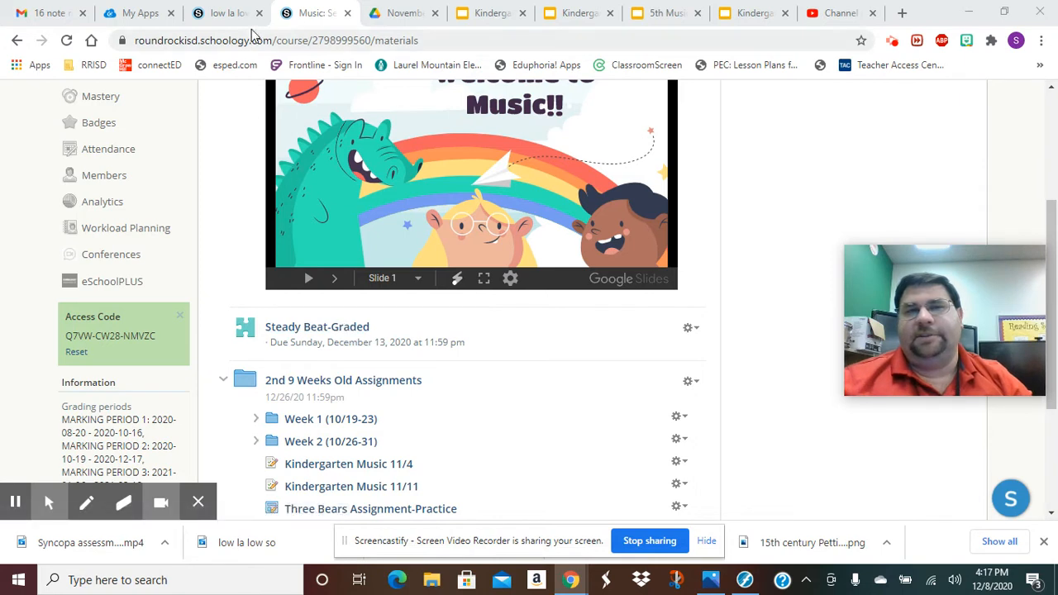
pyautogui.moveTo(321, 340)
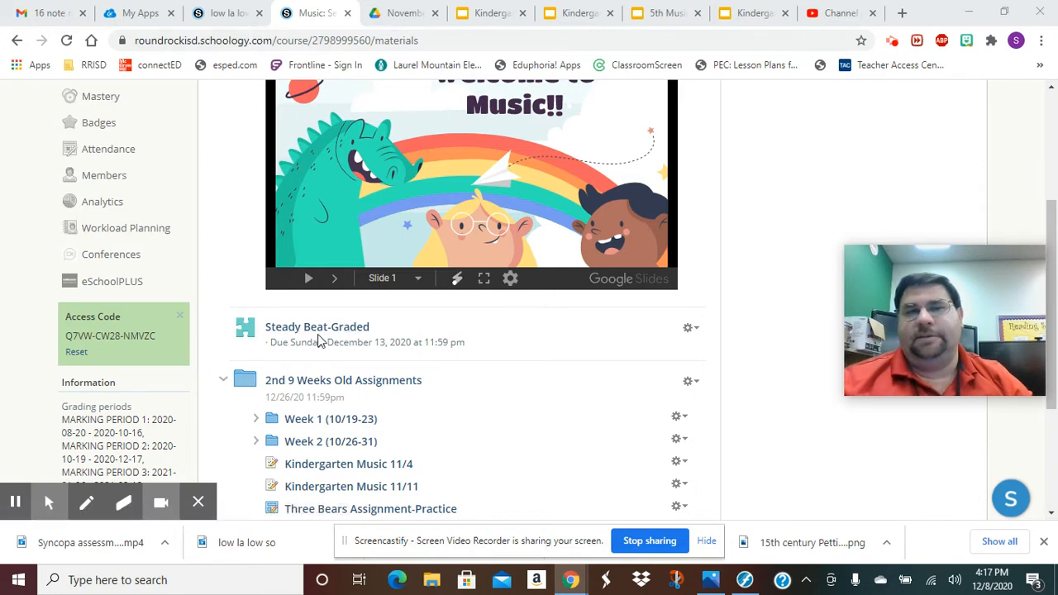
pyautogui.moveTo(317, 327)
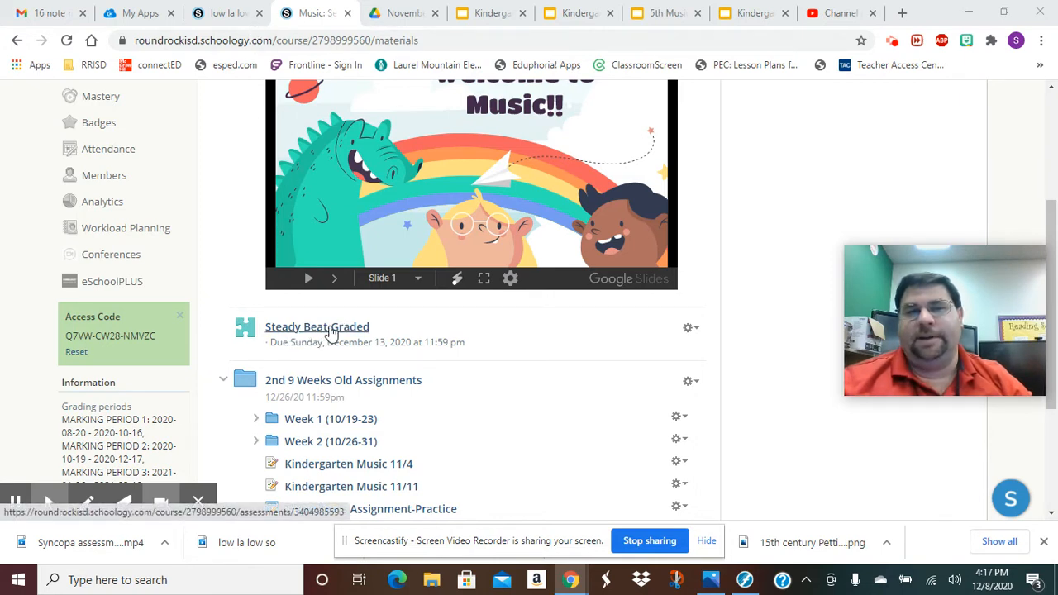
# - Select the Steady Beat-Graded assignment from the music course Materials list
pyautogui.click(317, 327)
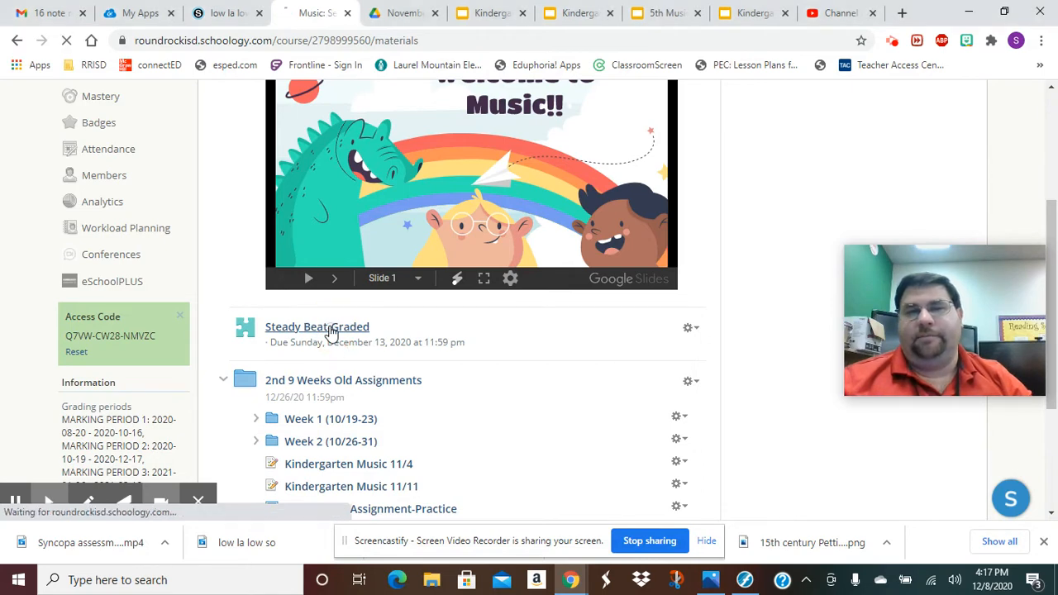
# - Enter student preview mode for Steady Beat-Graded, showing 100 points and 0 of 2 attempts
pyautogui.click(317, 327)
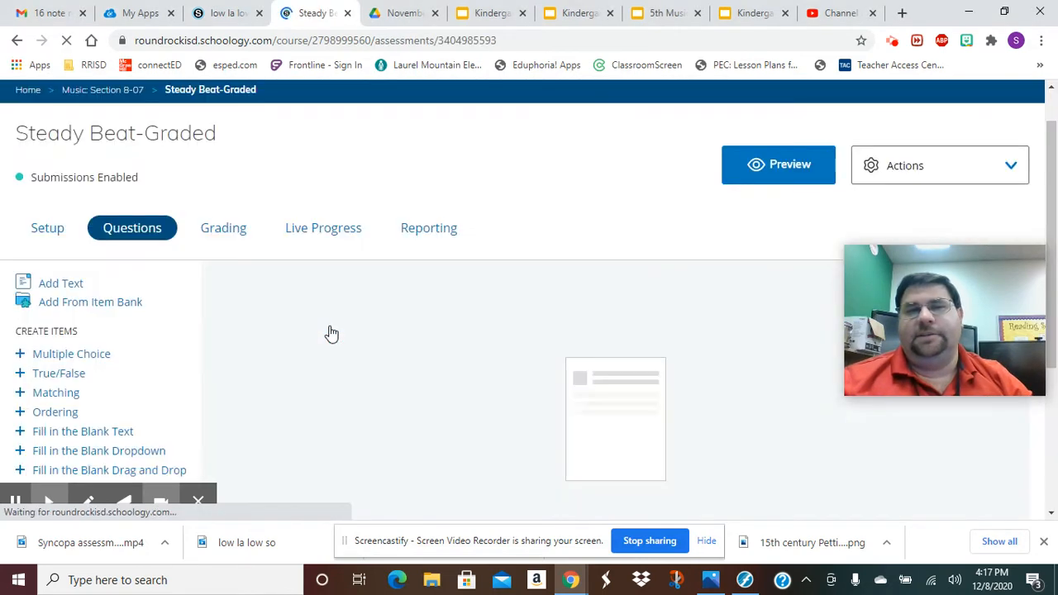
pyautogui.click(777, 165)
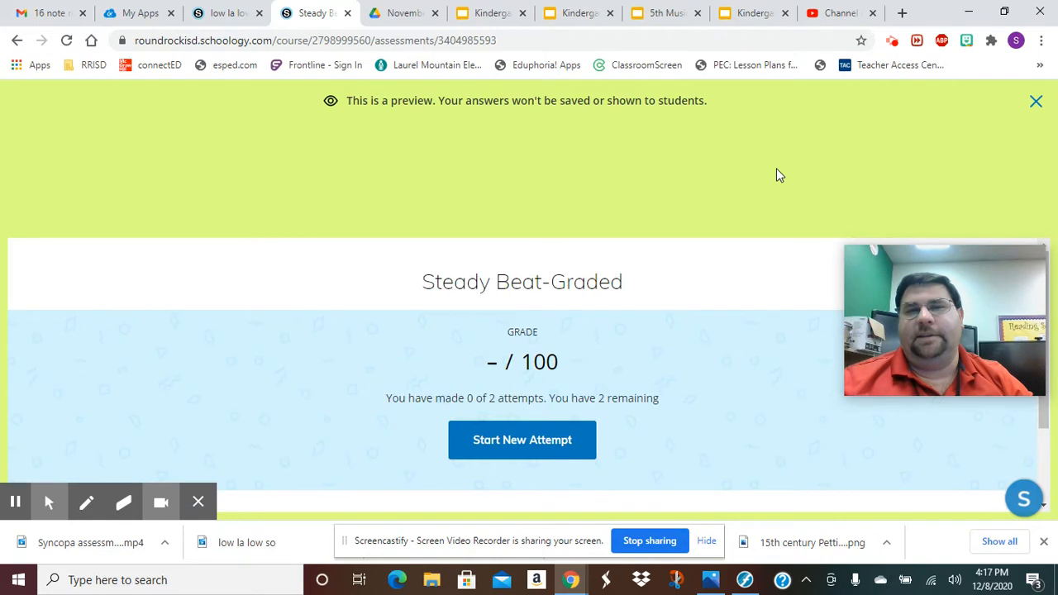
pyautogui.moveTo(548, 288)
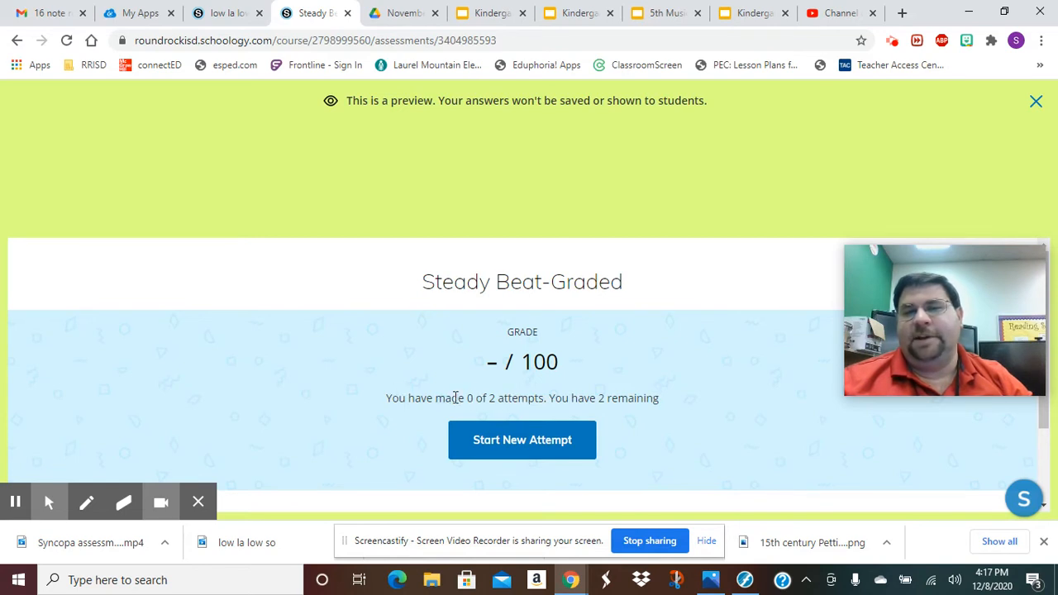
pyautogui.moveTo(608, 413)
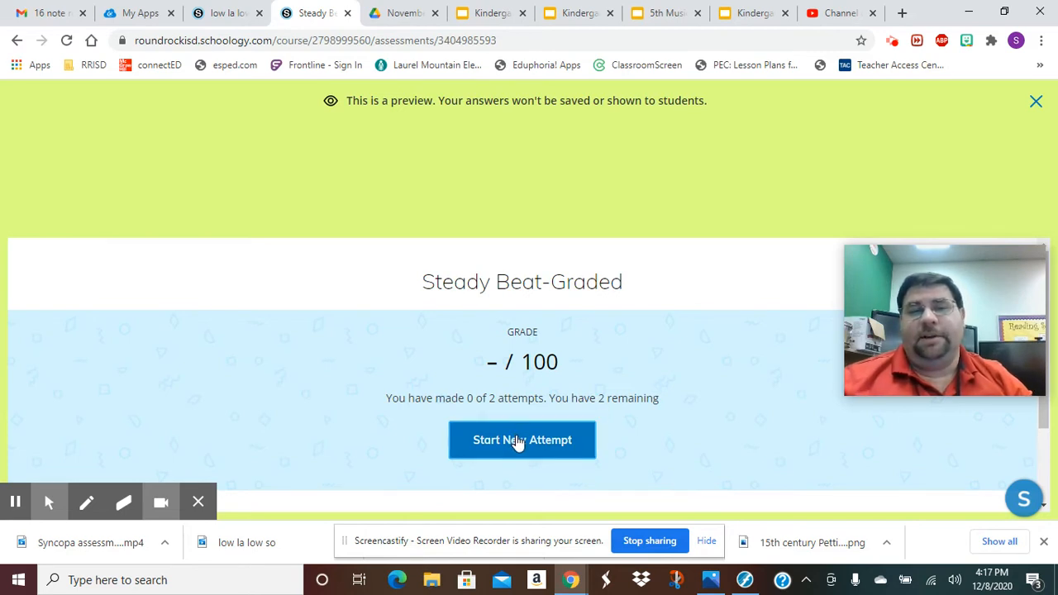
# - Begin a new attempt and reach the video recorder under the '2, 4, 6, 8' chant prompt
pyautogui.click(523, 440)
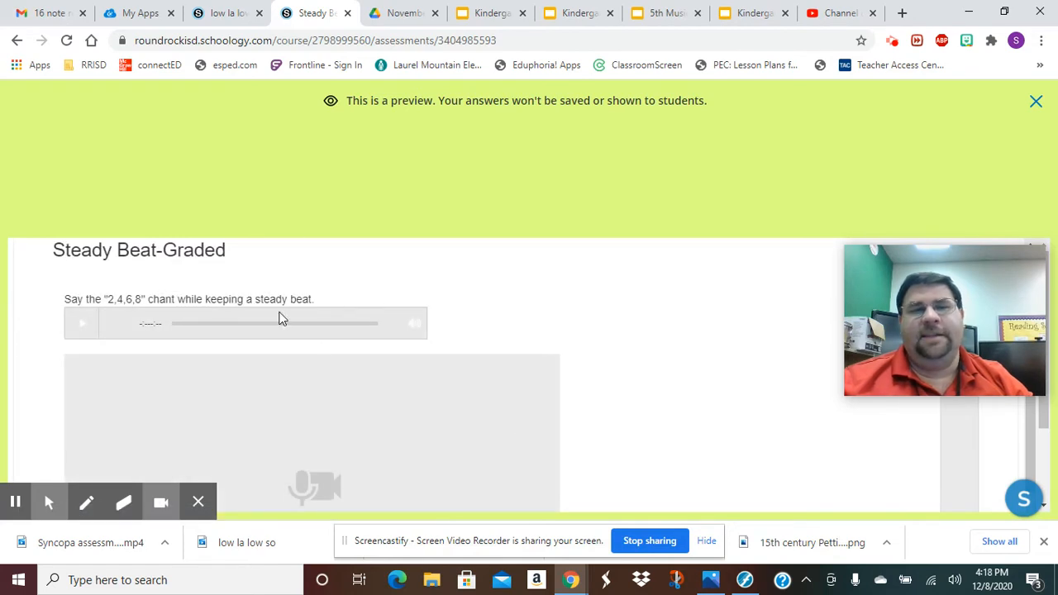
pyautogui.moveTo(162, 298)
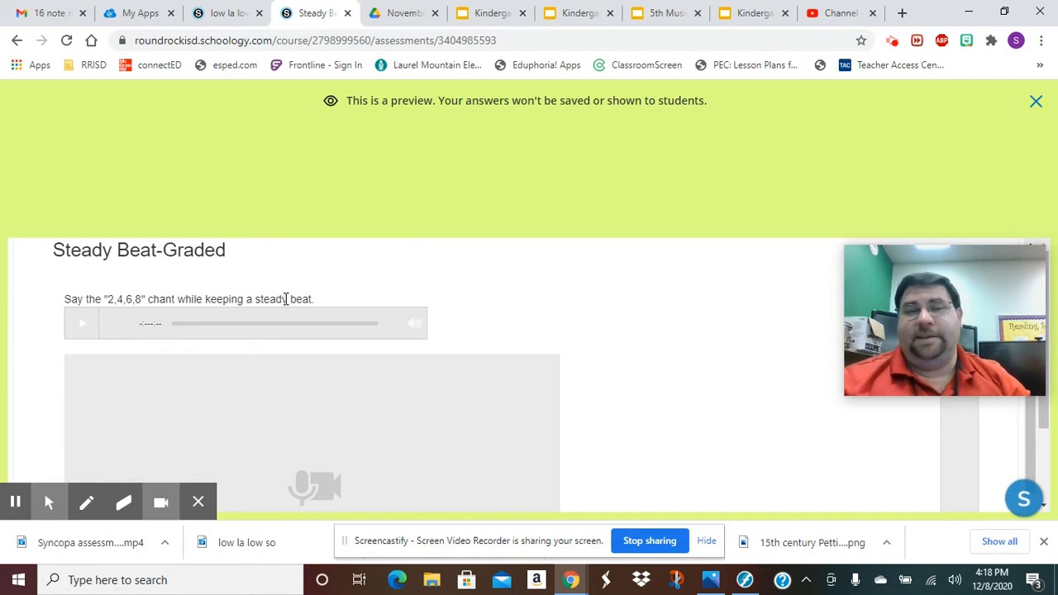
pyautogui.scroll(-3)
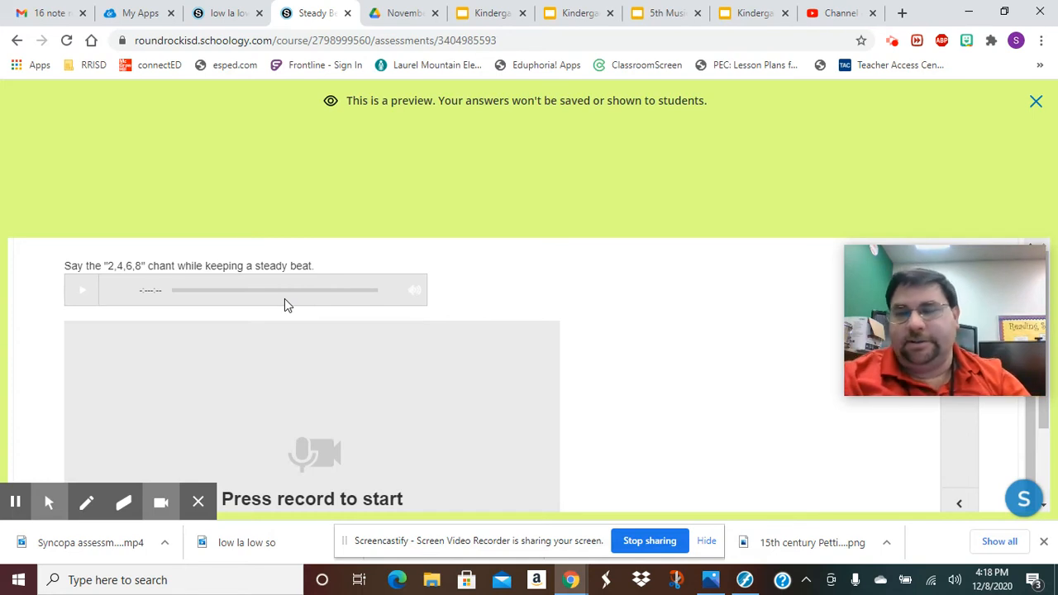
pyautogui.scroll(-3)
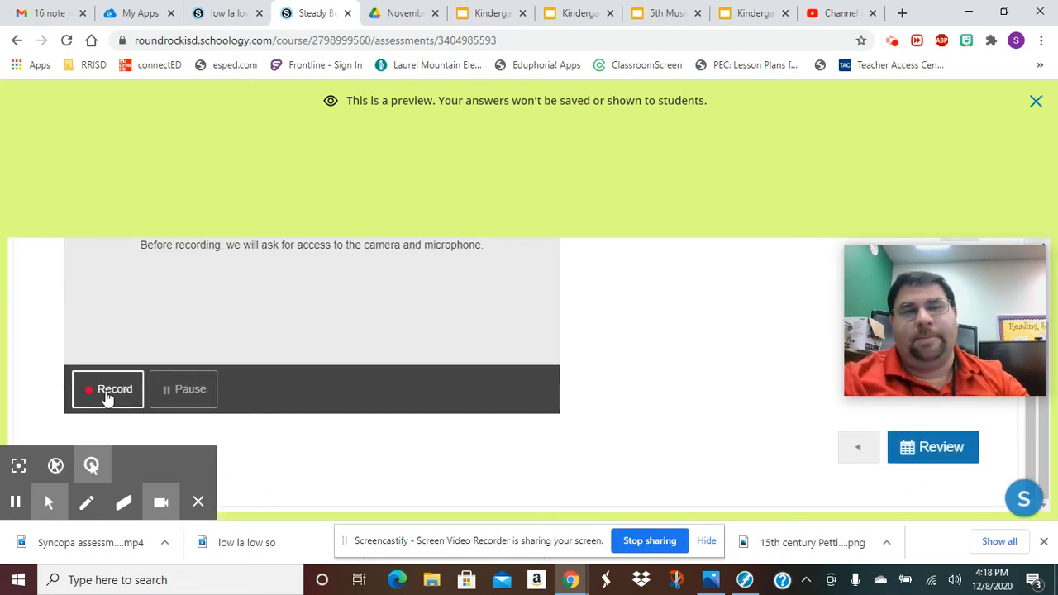
# - Capture a 40-second video of the steady beat chant performed on camera
pyautogui.click(106, 388)
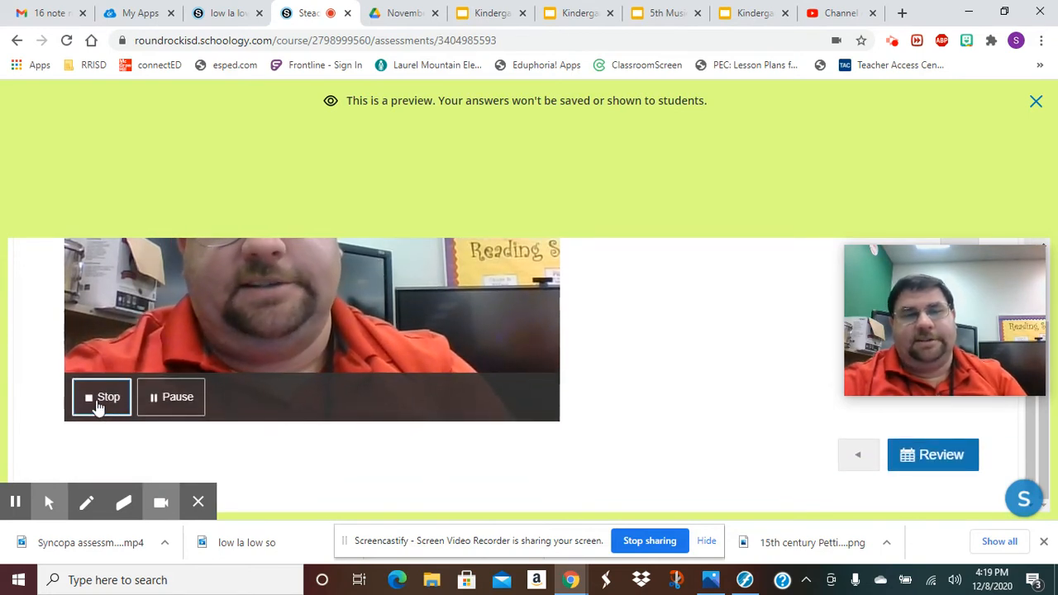
pyautogui.click(101, 396)
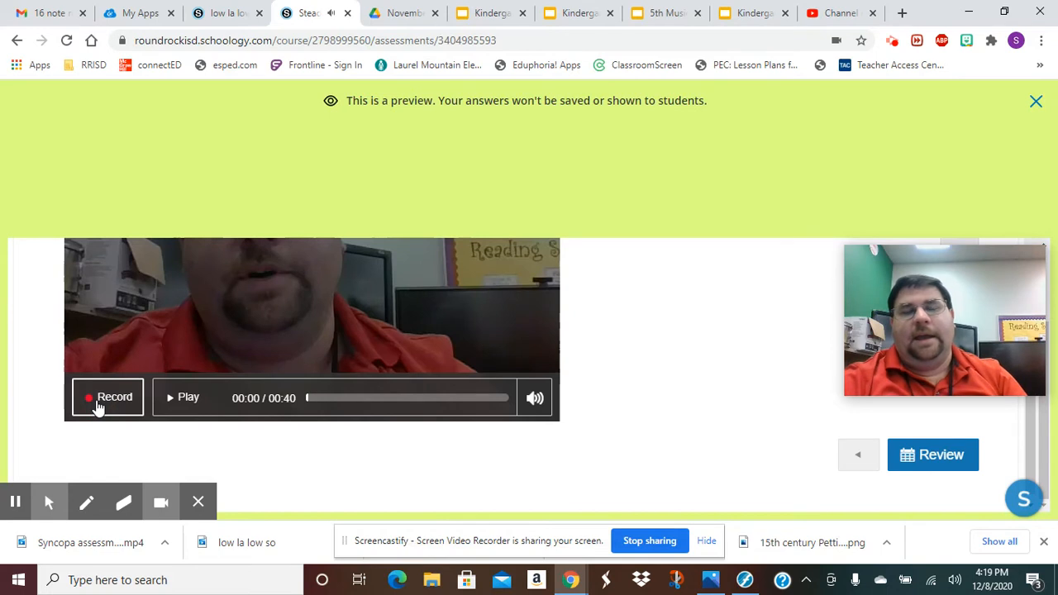
# - Play the 40-second recording and pause it about two seconds in
pyautogui.click(106, 396)
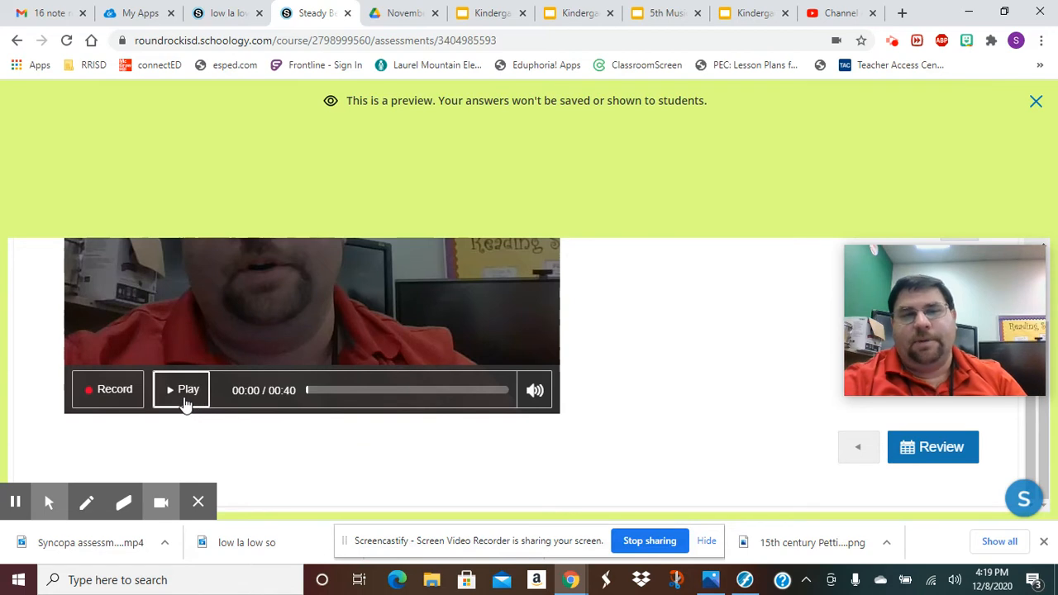
pyautogui.click(188, 390)
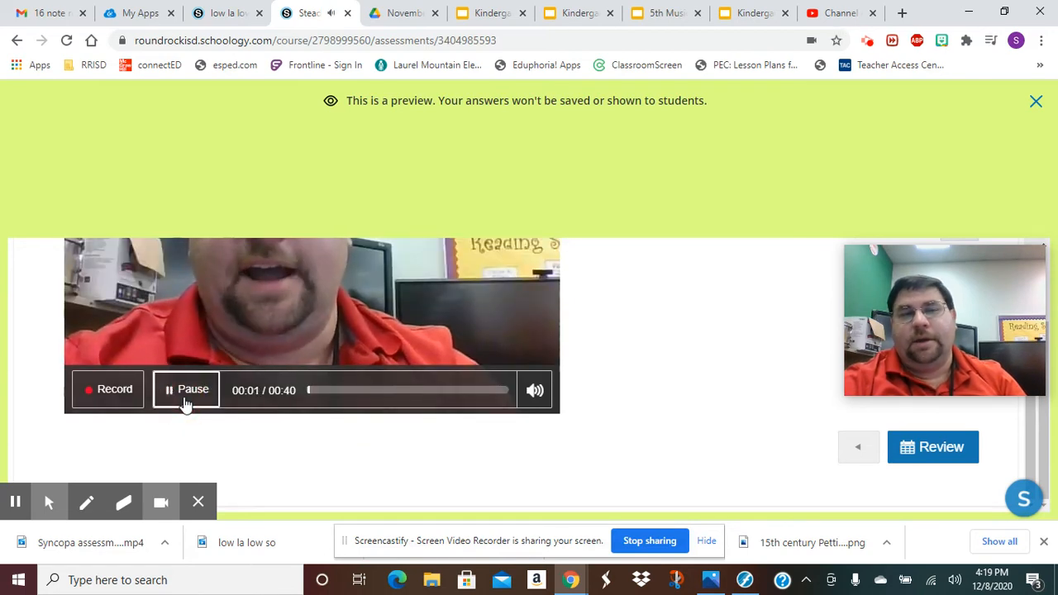
pyautogui.click(185, 390)
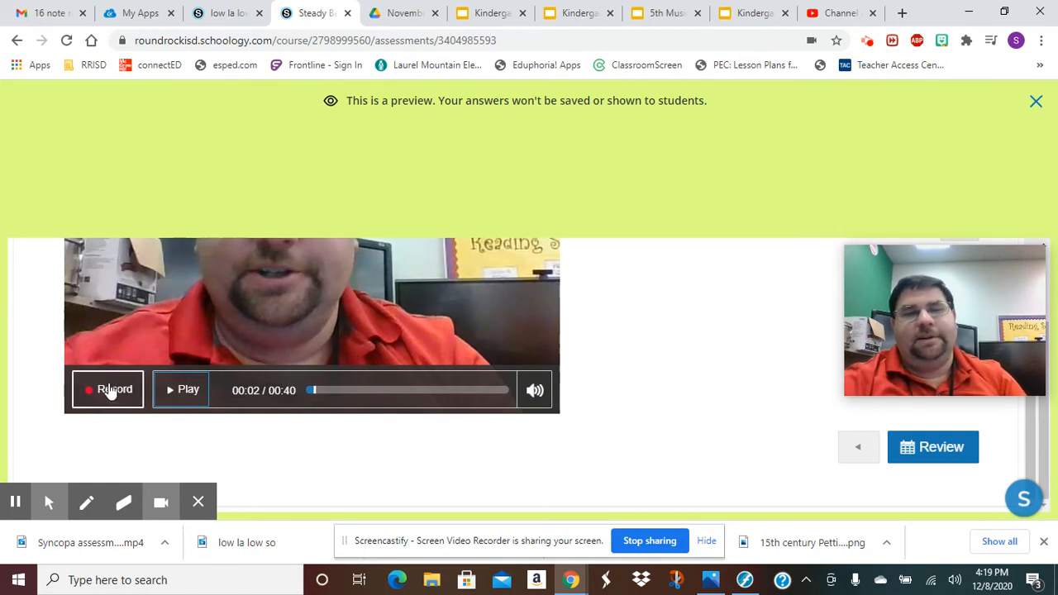
# - Start re-recording and confirm replacing the existing 40-second video
pyautogui.click(114, 389)
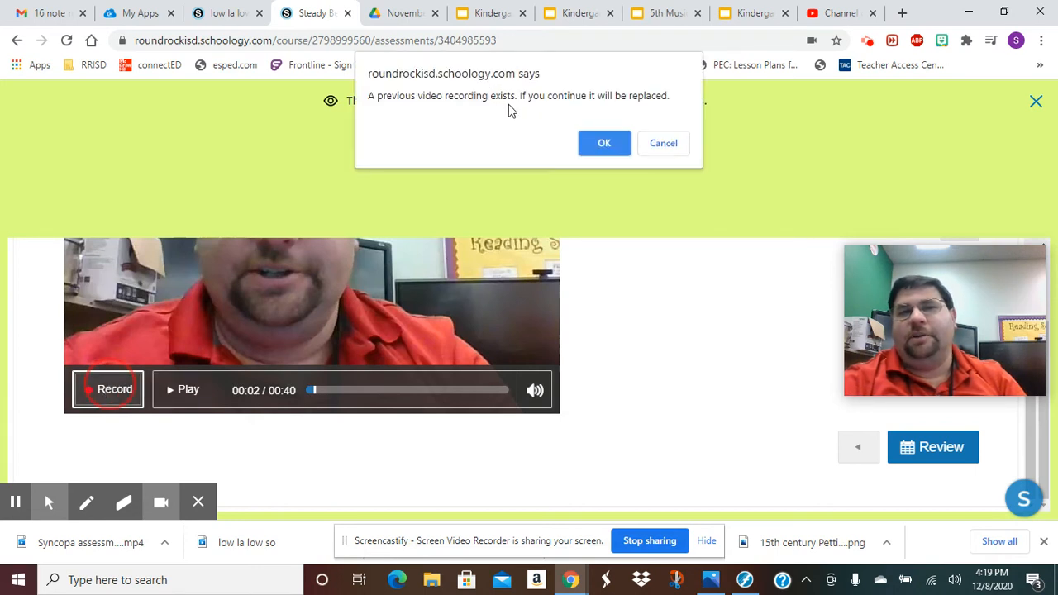
pyautogui.moveTo(620, 113)
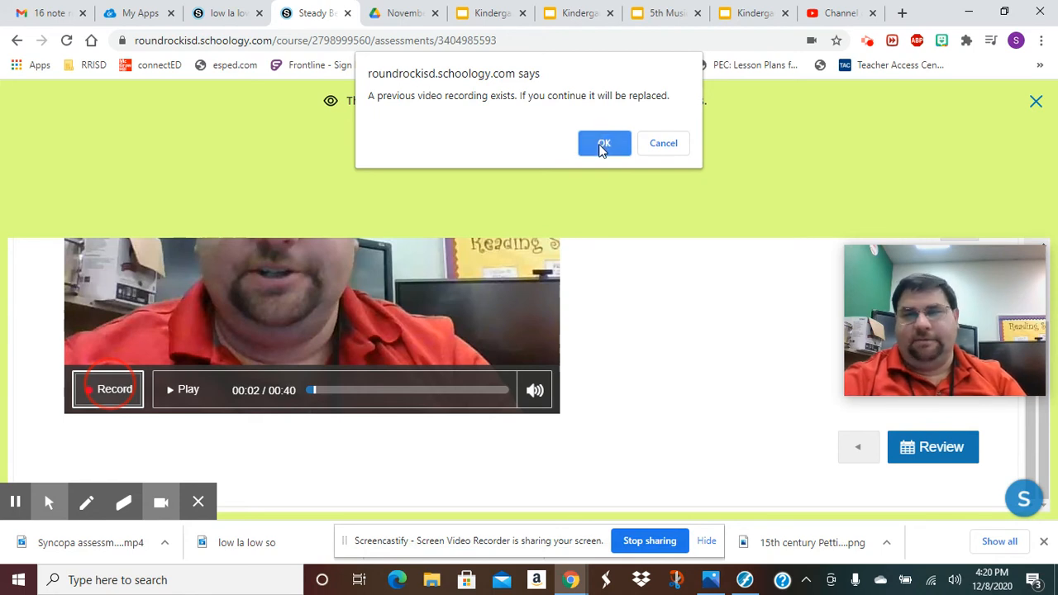
pyautogui.click(605, 142)
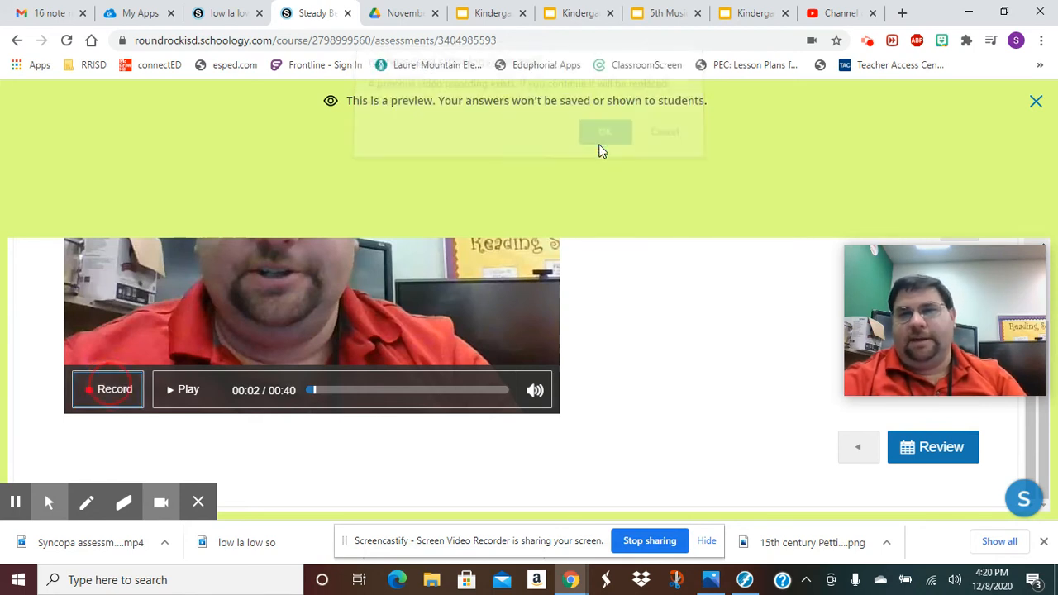
# - Record the replacement 24-second video response and stop it
pyautogui.click(605, 132)
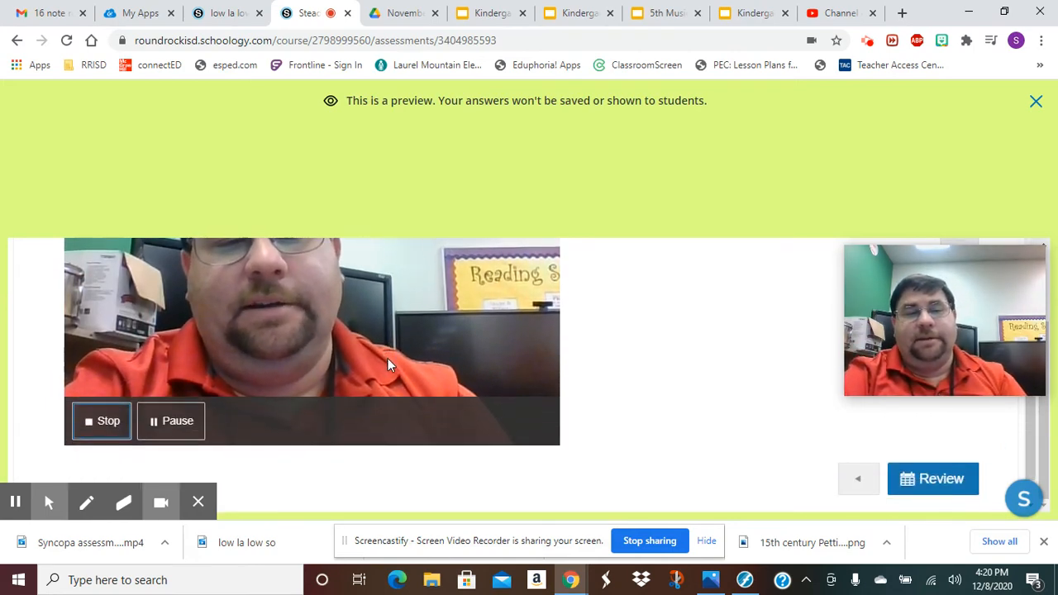
pyautogui.click(101, 422)
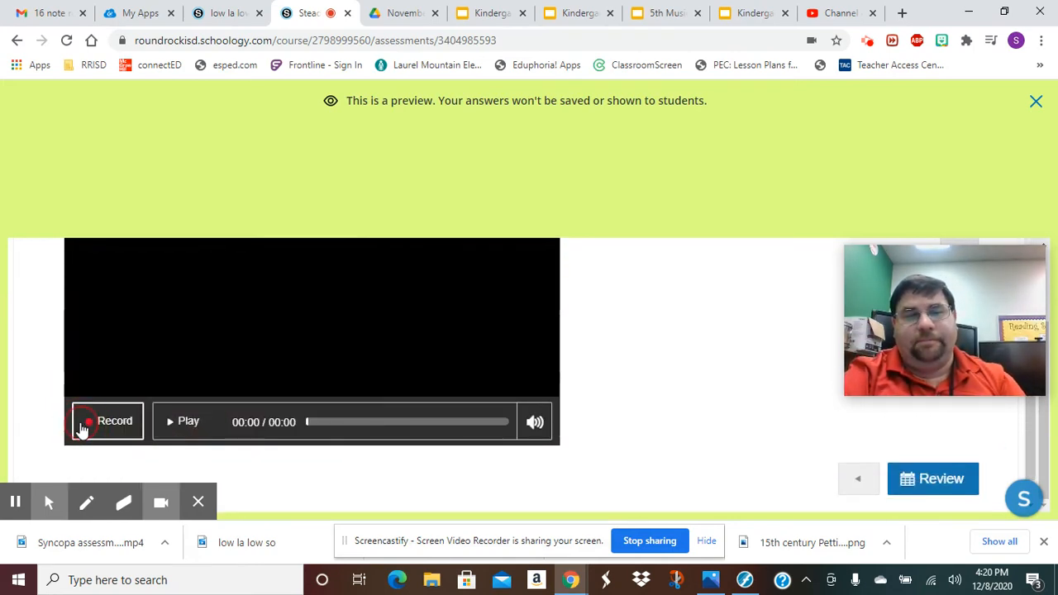
pyautogui.click(107, 422)
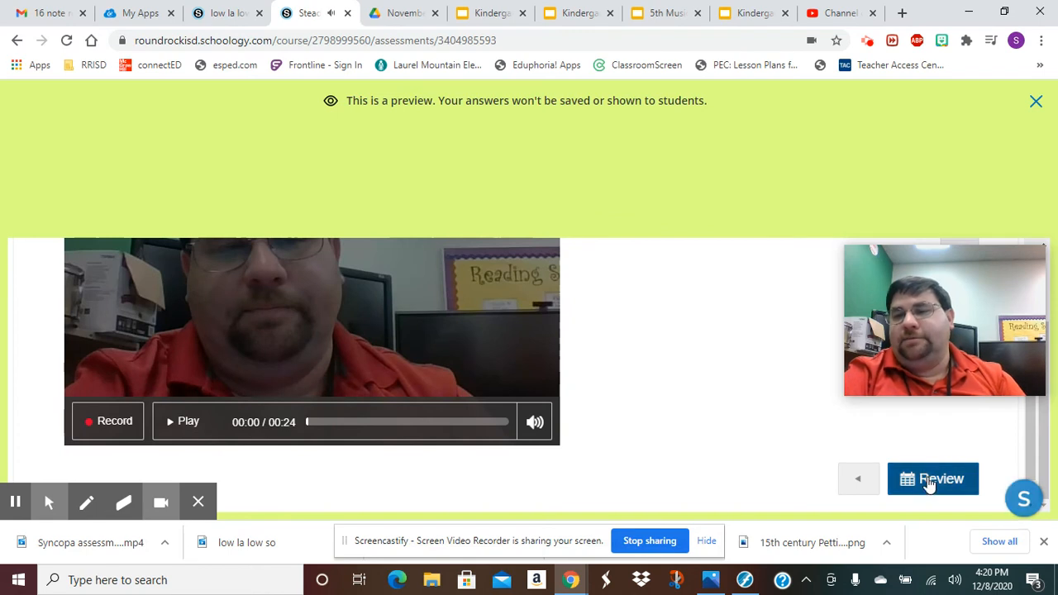
# - Review the answered question and finish the attempt, reaching 'That's All!'
pyautogui.click(932, 480)
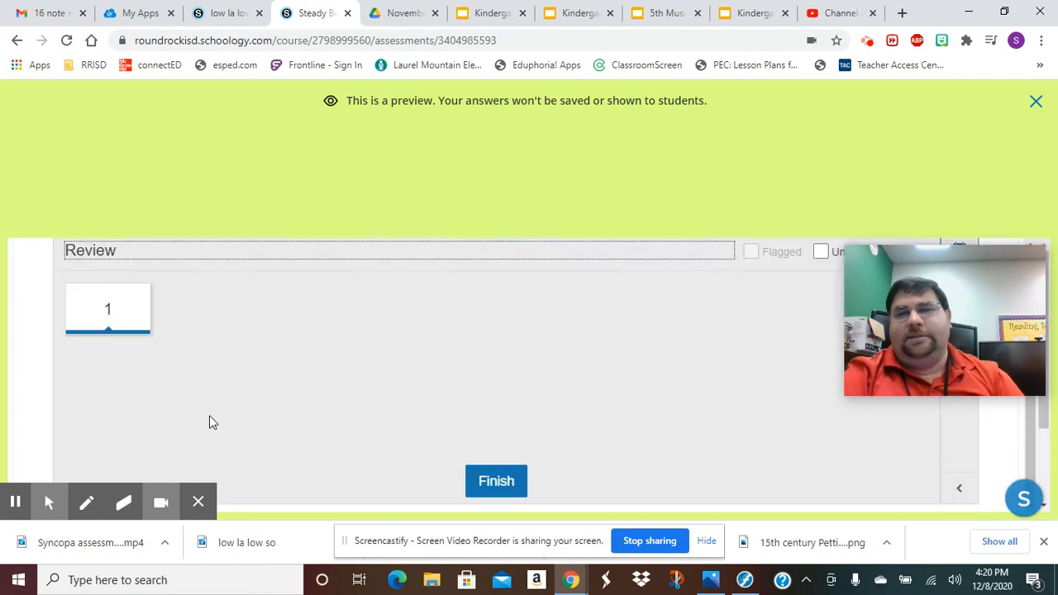
pyautogui.moveTo(496, 480)
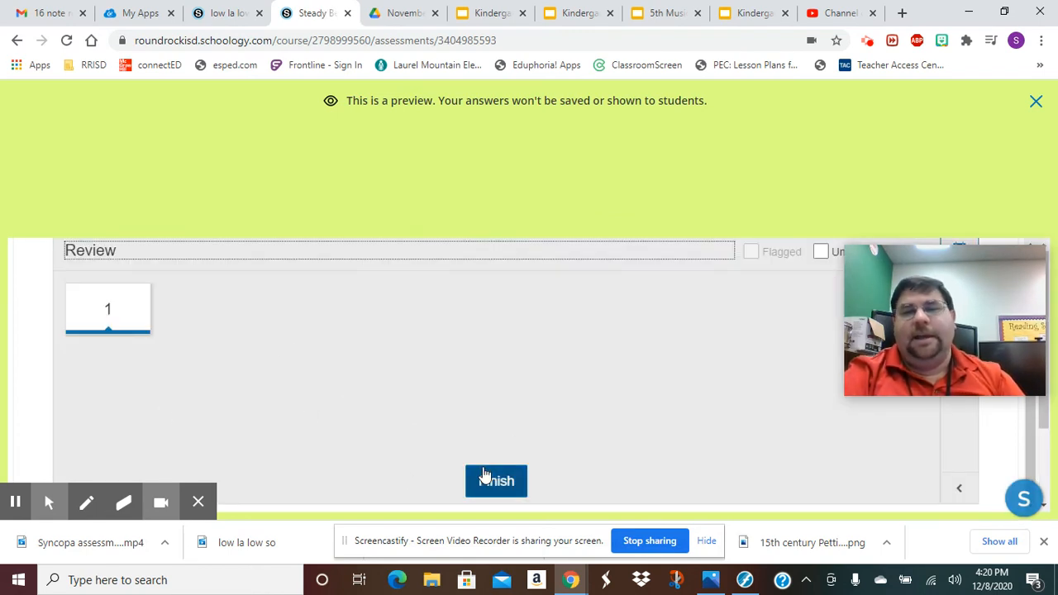
pyautogui.click(496, 479)
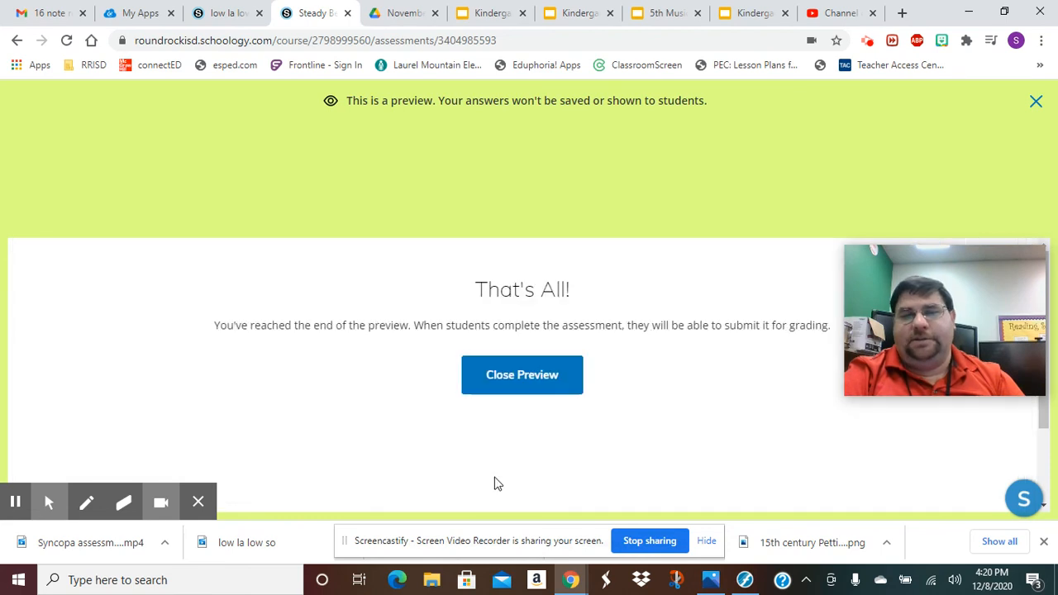